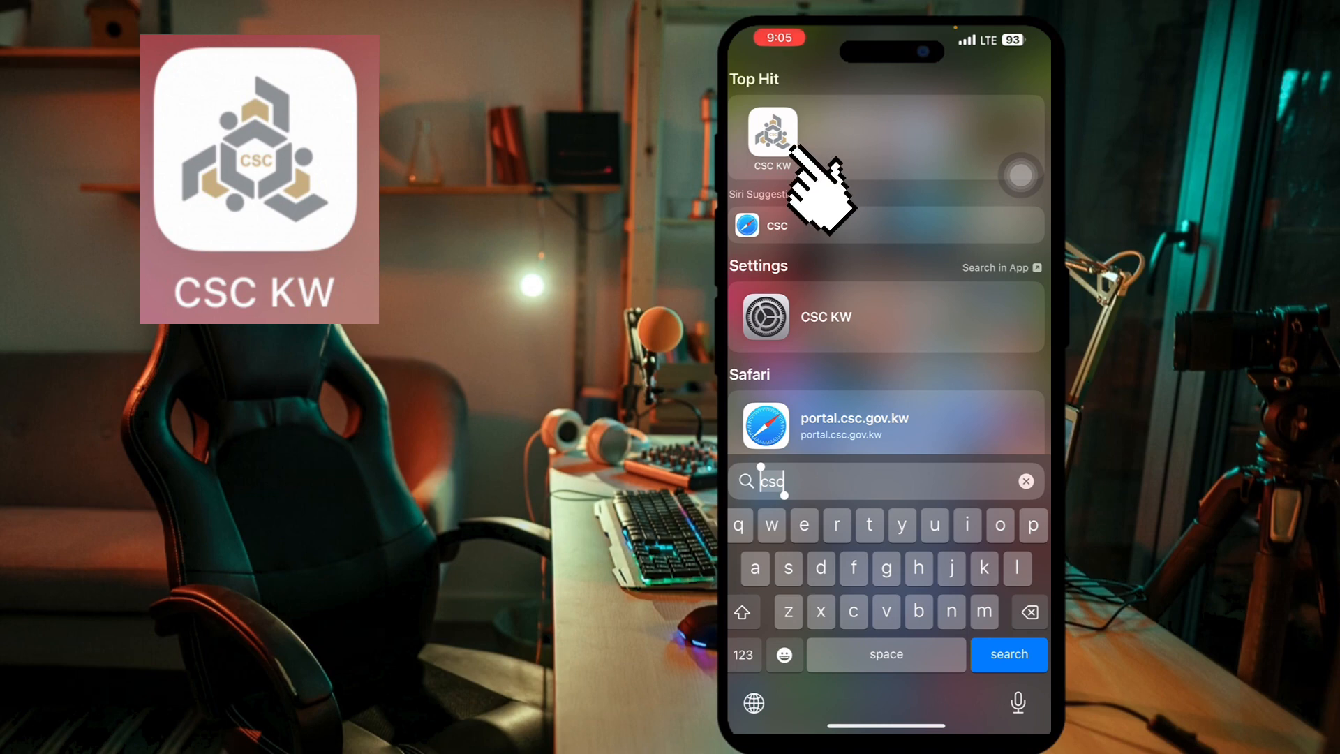
Launch the CSC KW app from the Spotlight Top Hit for 'csc'
left_click(772, 137)
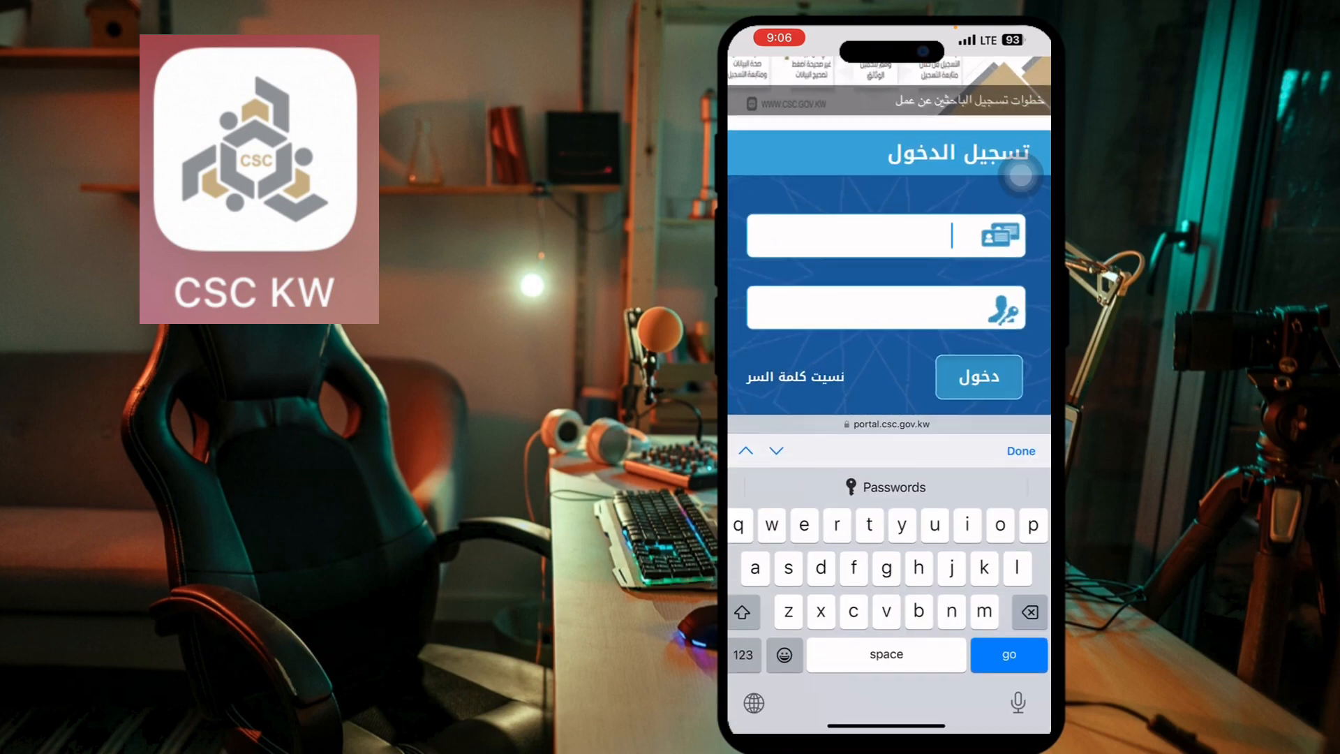
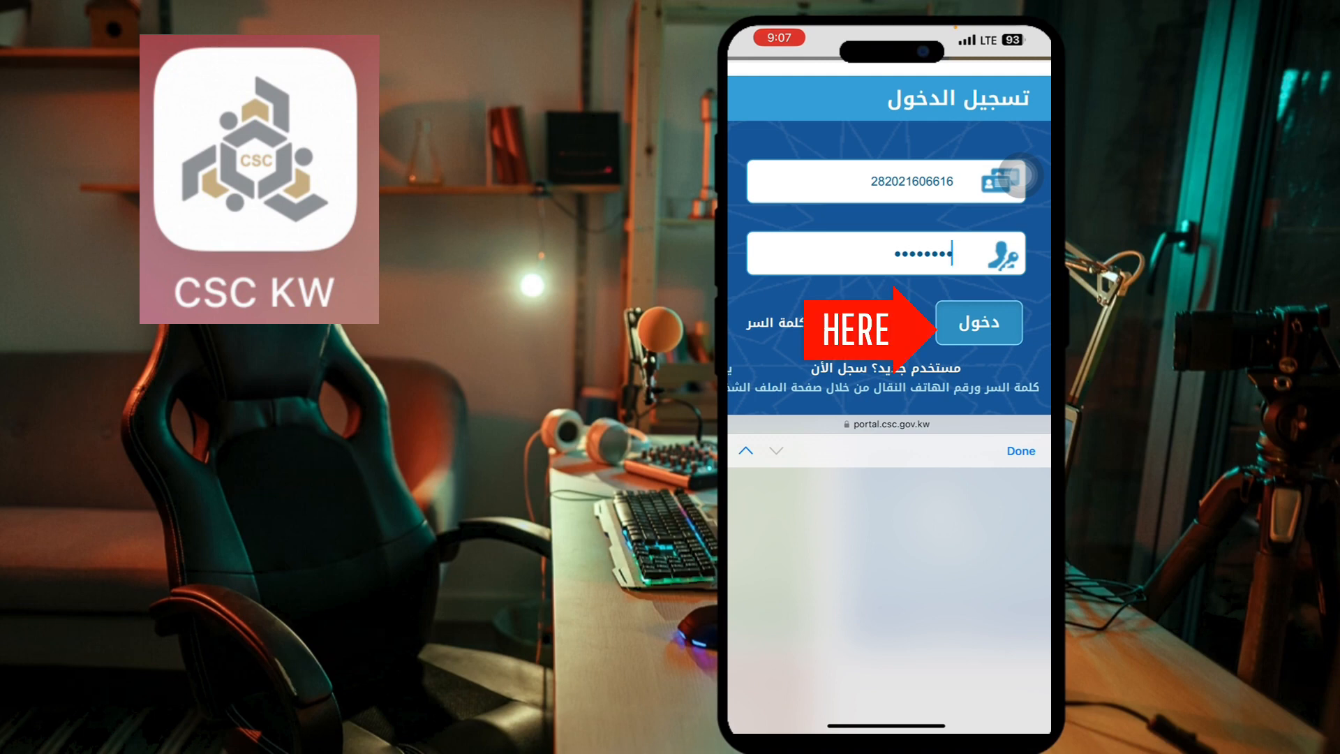
left_click(978, 323)
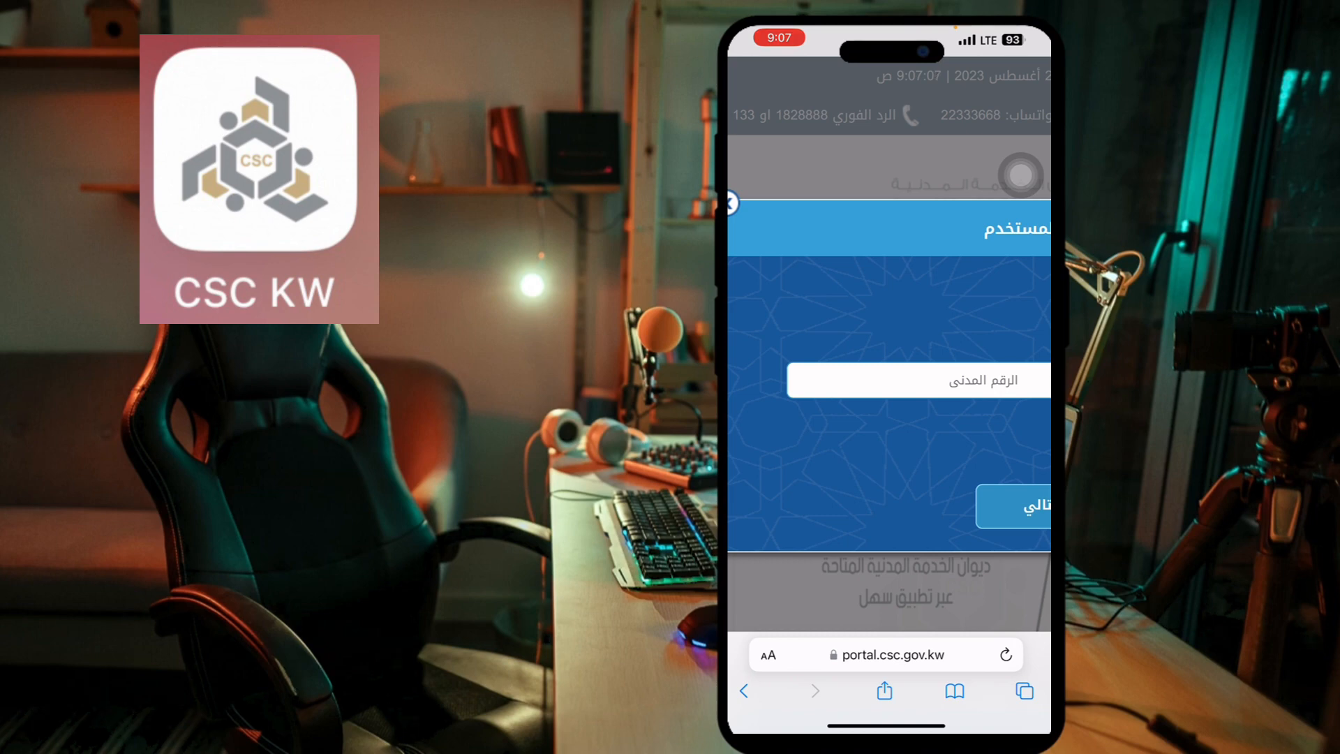
left_click(914, 380)
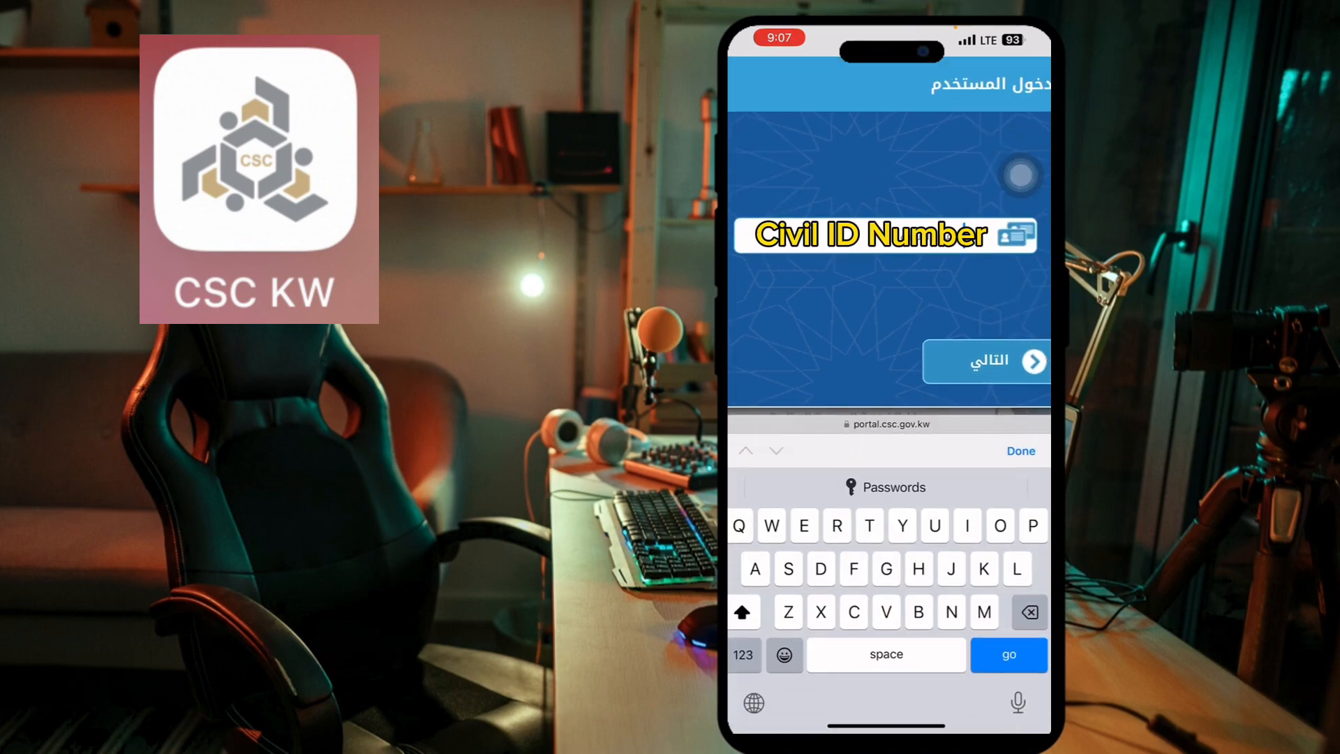
left_click(741, 654)
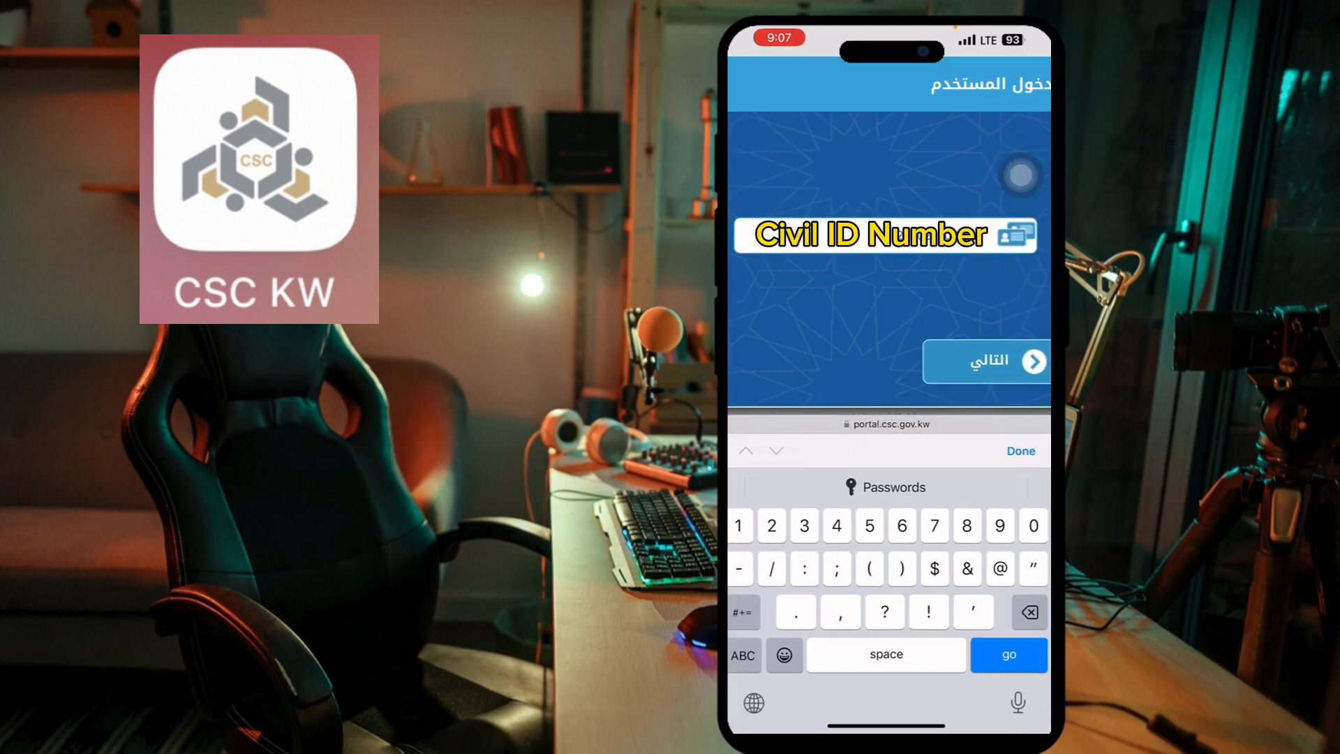
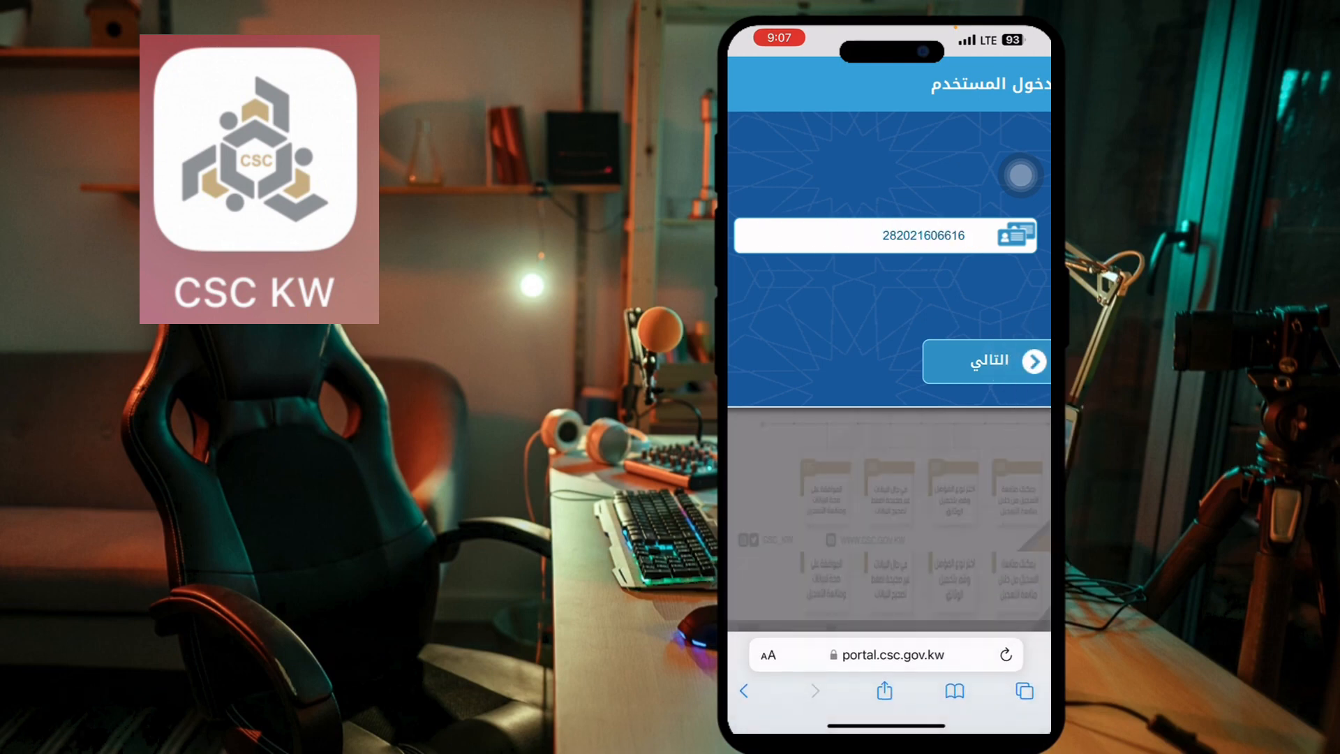
left_click(982, 360)
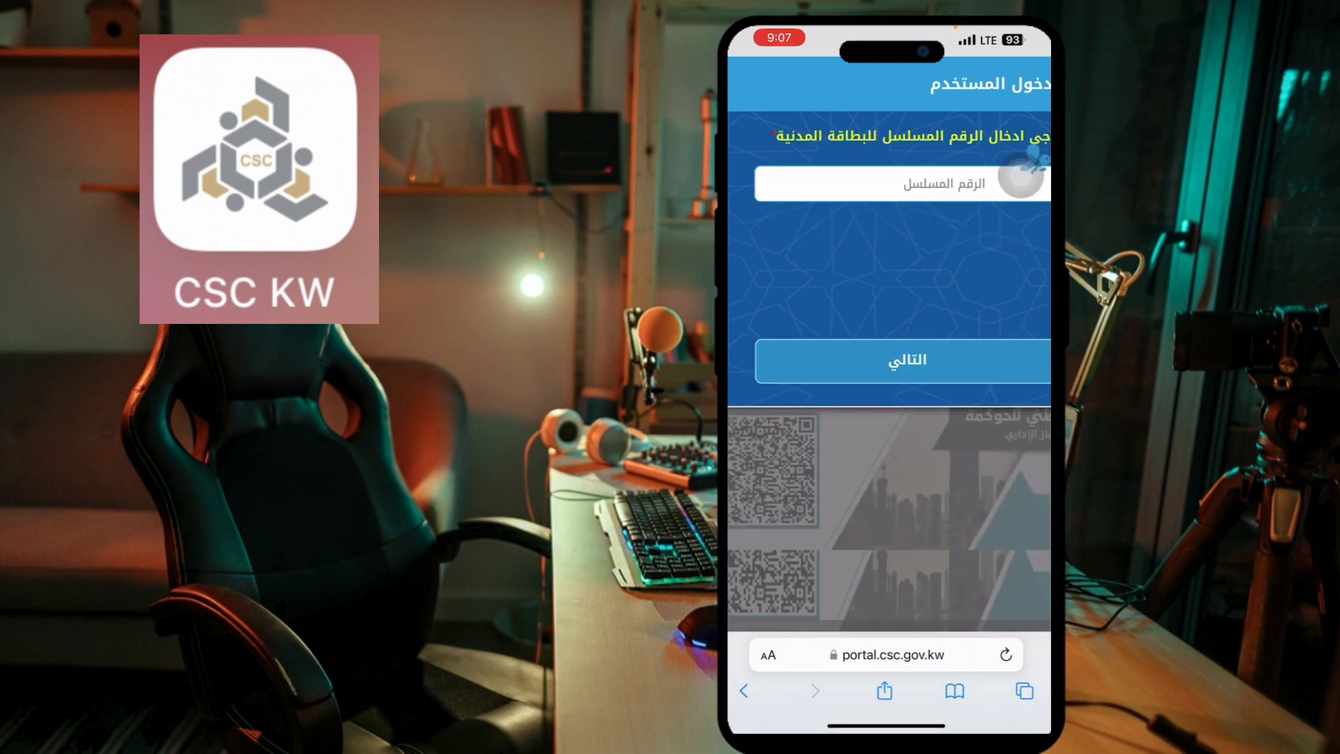
Enter the ID card serial number and continue to the phone number confirmation
left_click(900, 186)
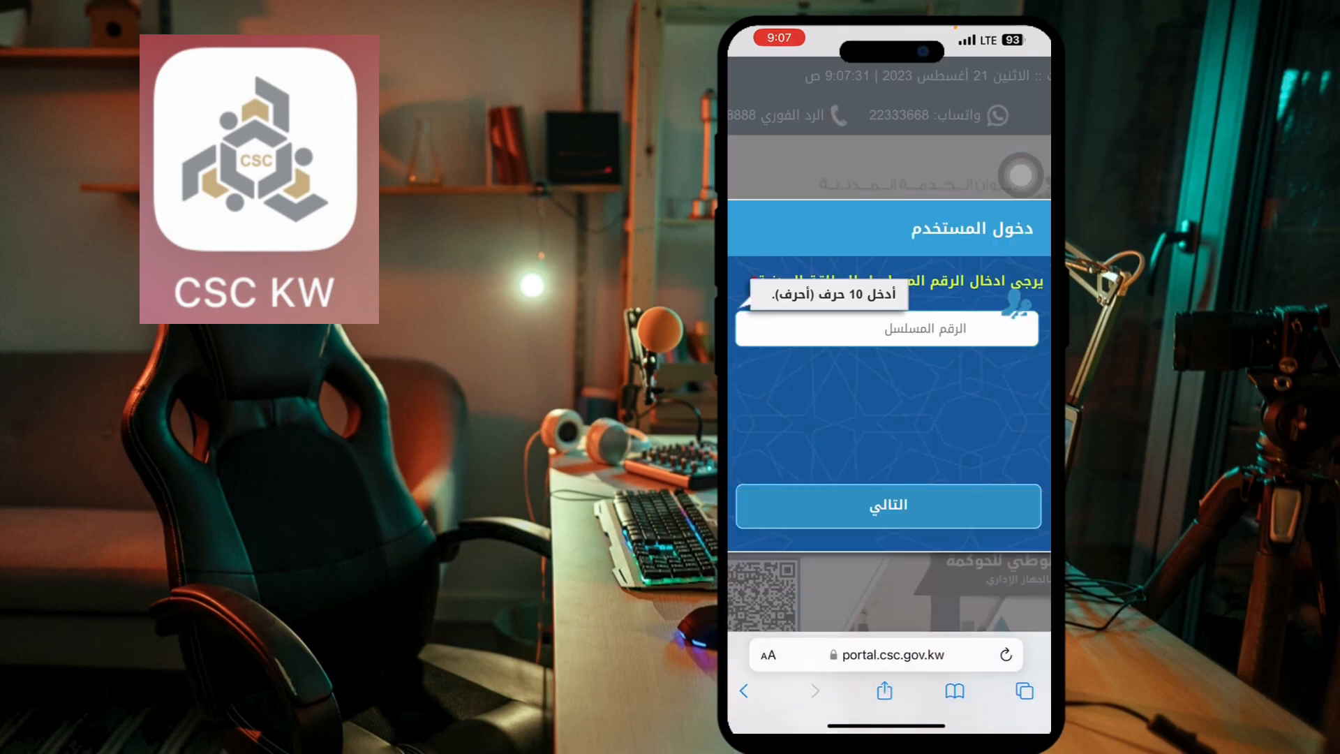
left_click(887, 330)
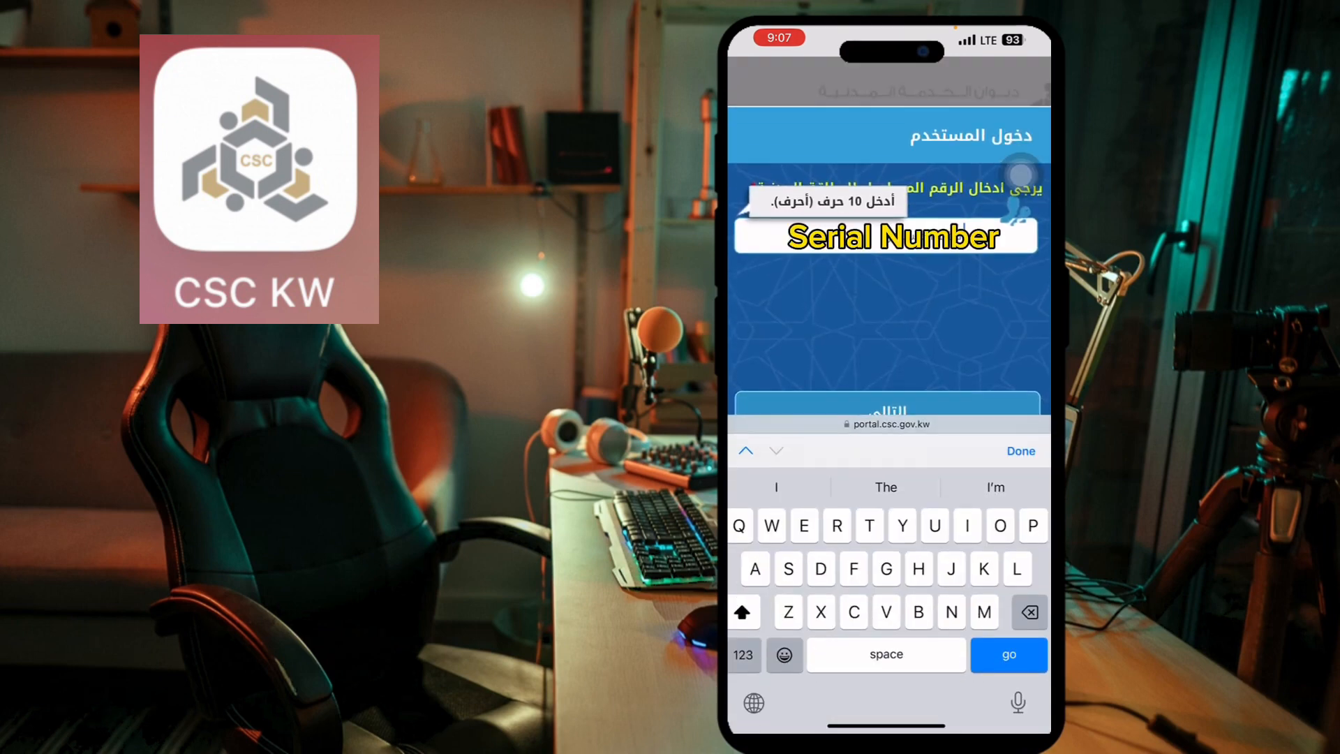
left_click(741, 656)
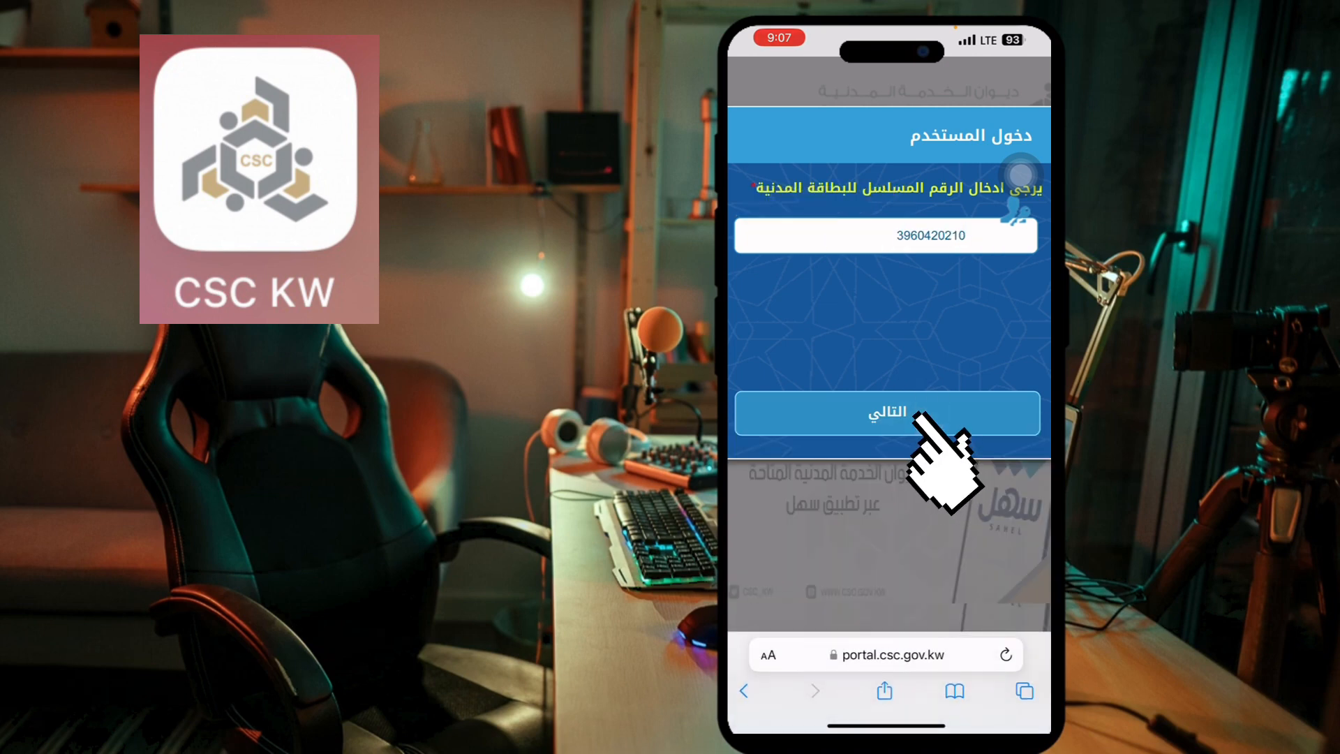
left_click(886, 413)
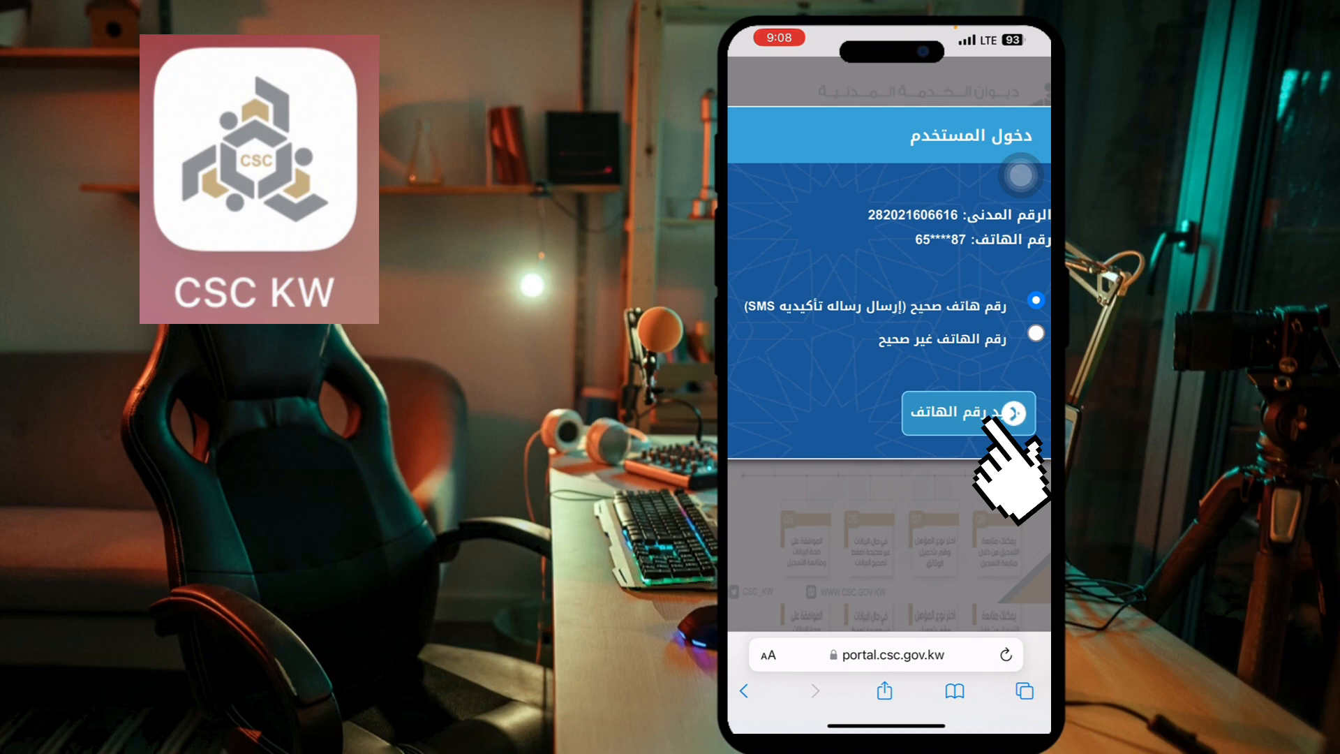
Confirm the registered phone, verify the SMS code and save the new password
left_click(964, 413)
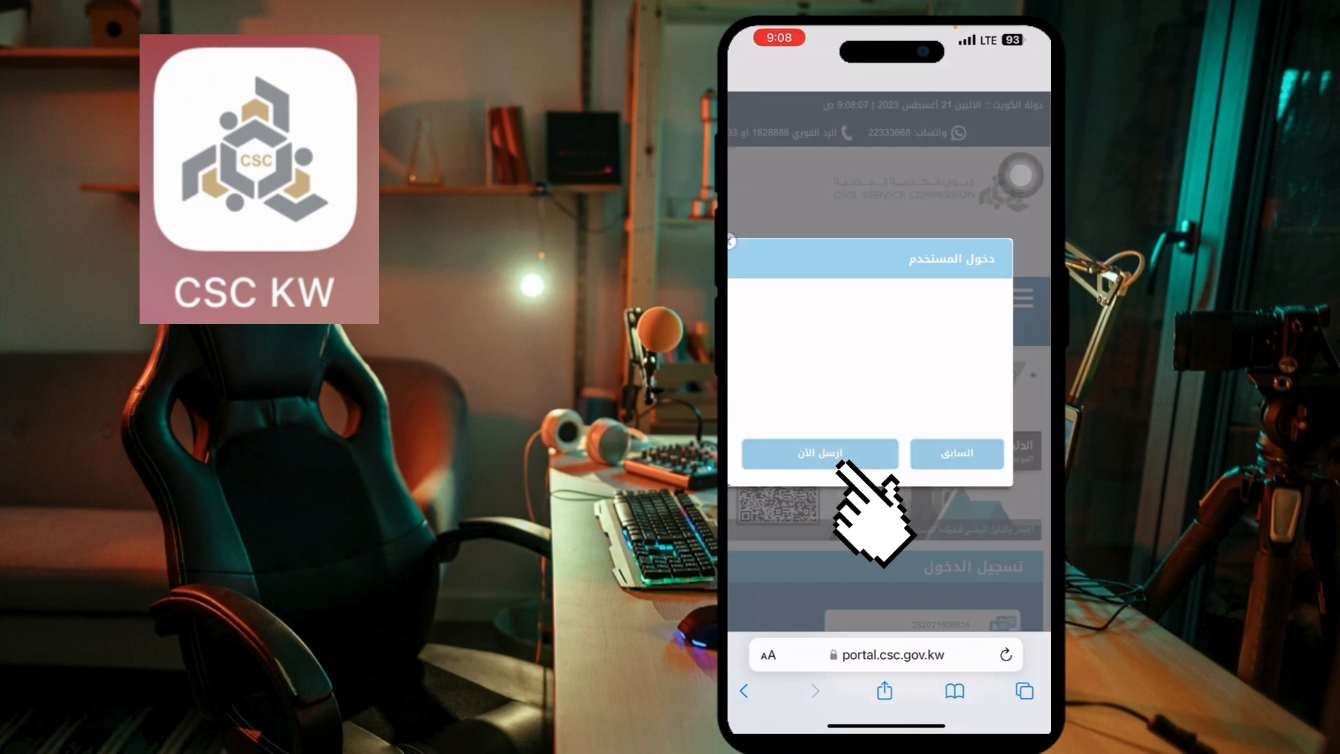
left_click(817, 454)
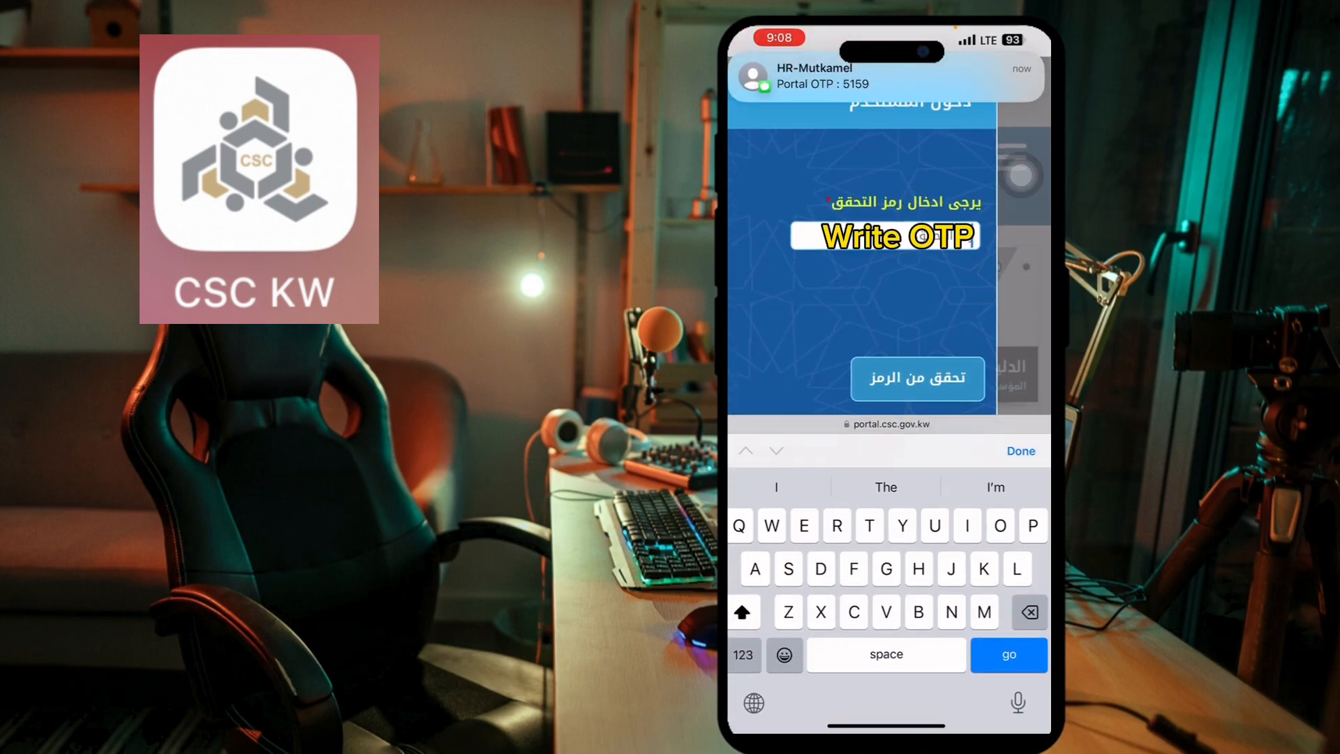
left_click(917, 378)
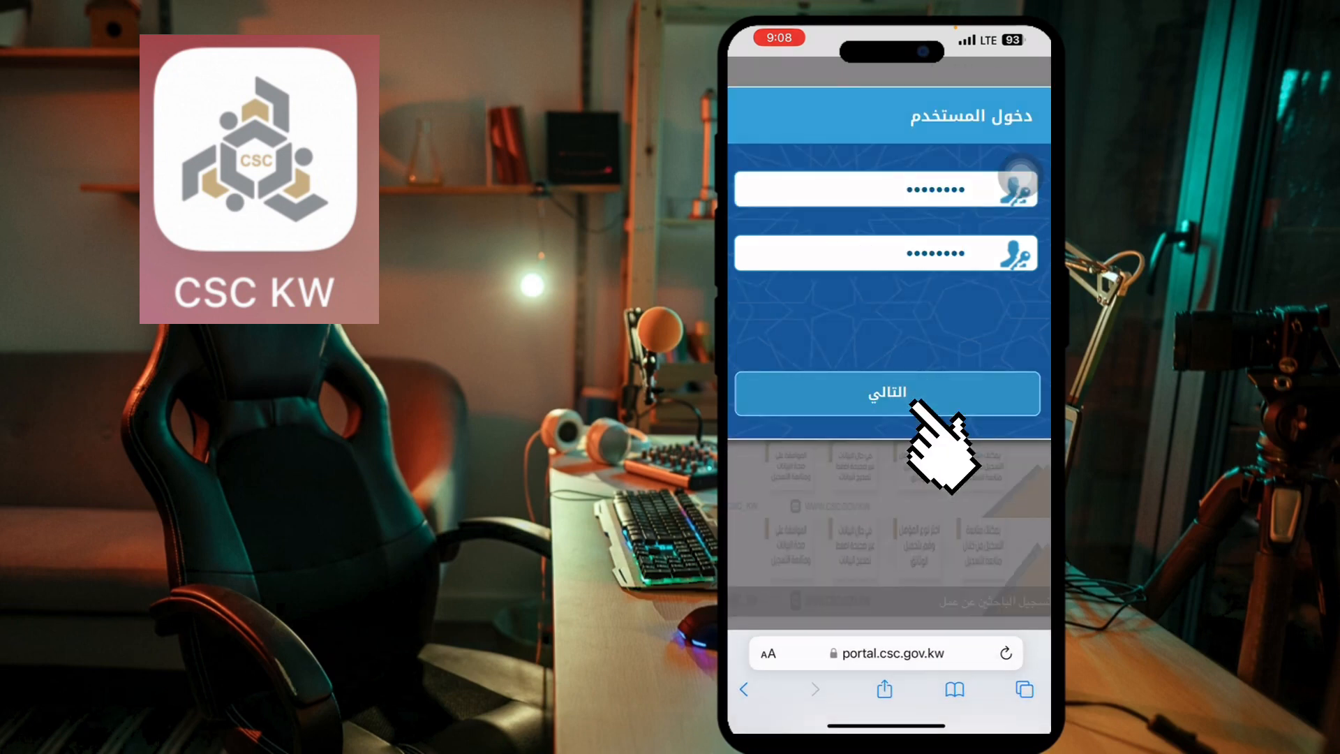
left_click(888, 392)
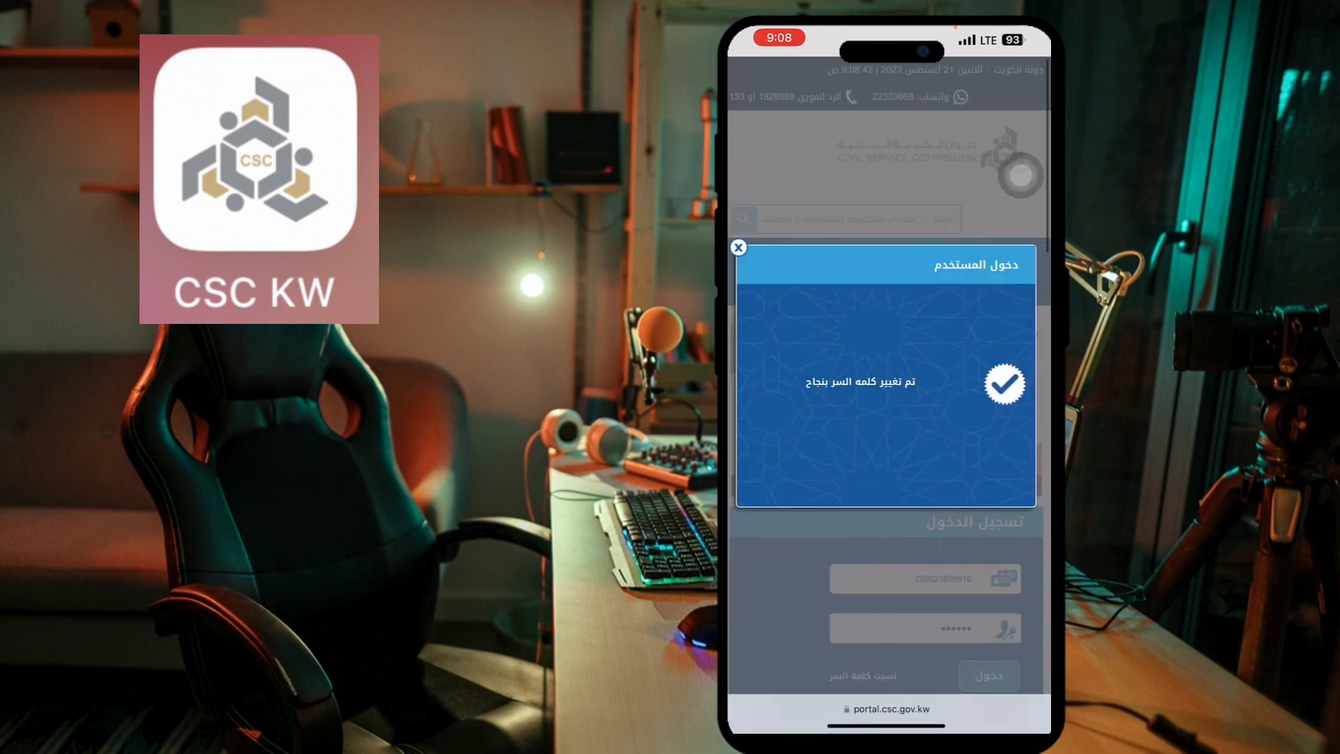
Log in with the new password to the user home page, declining Safari's save-password prompt
left_click(737, 247)
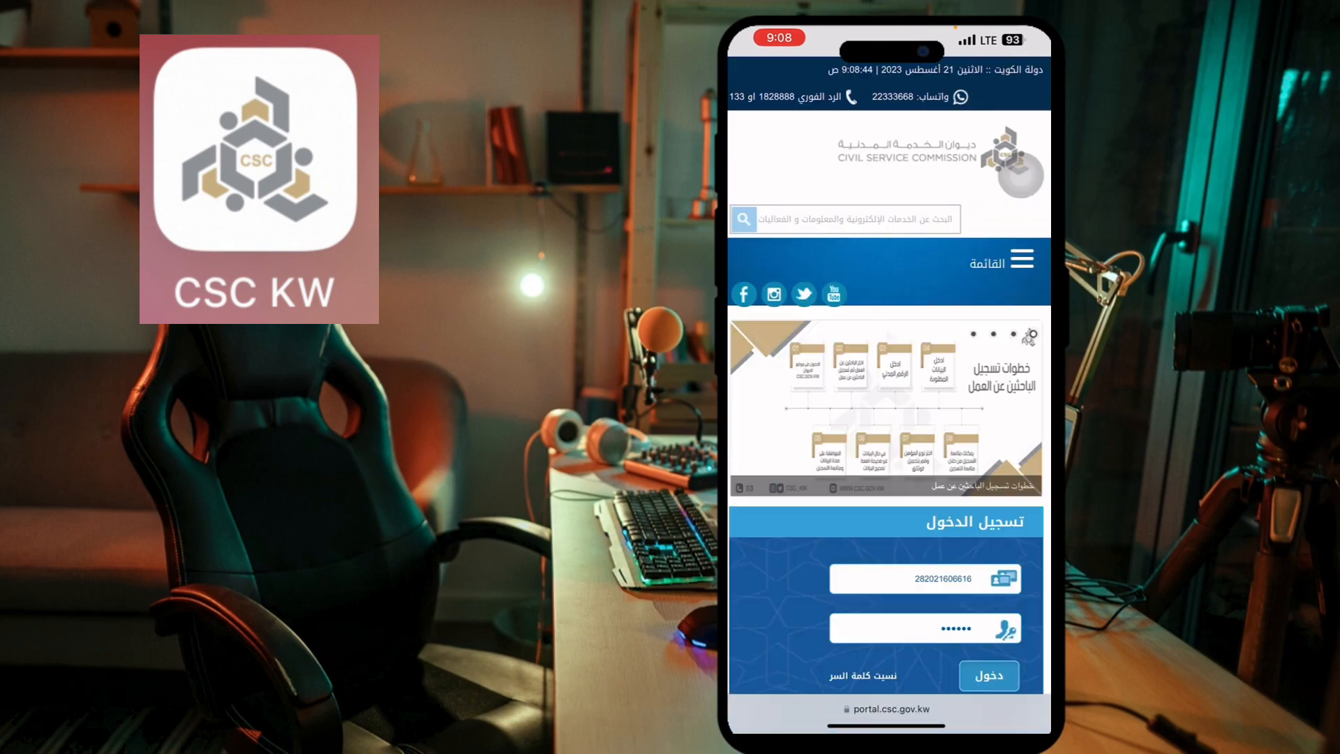
scroll("down", 3)
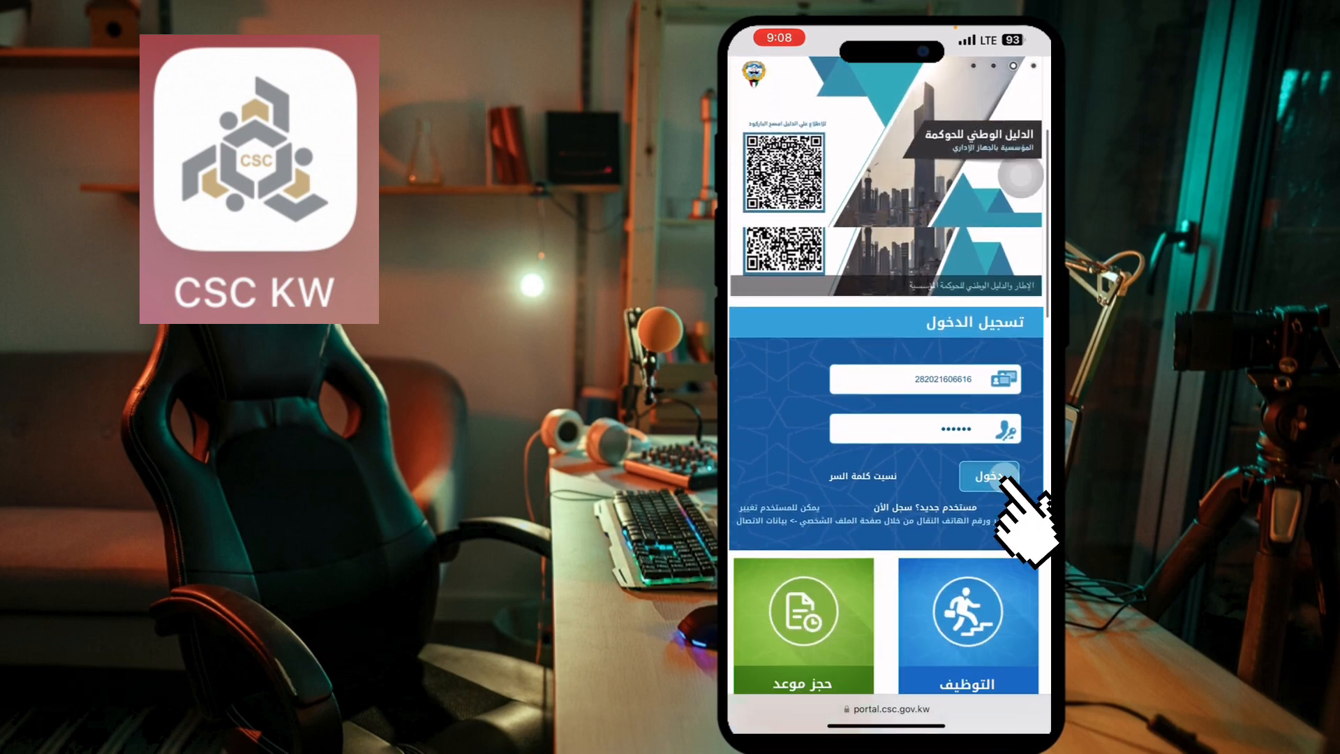
left_click(987, 475)
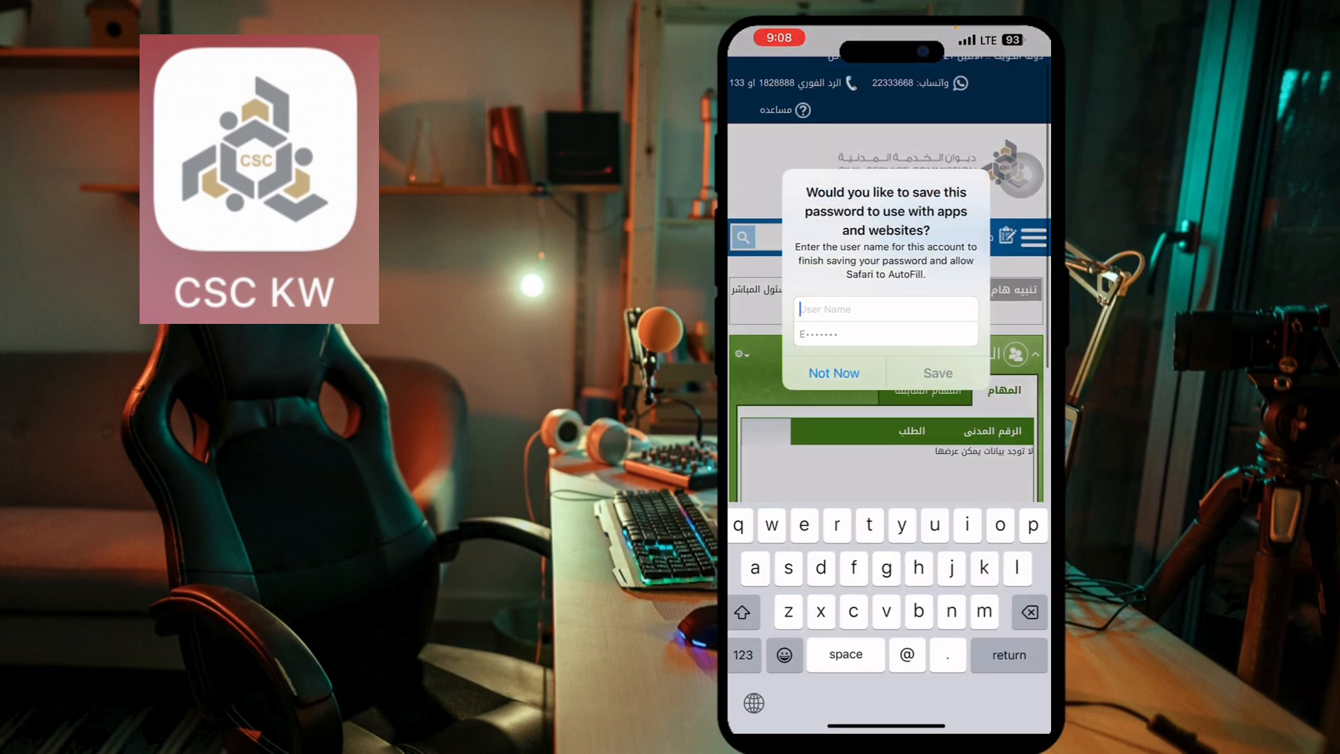
left_click(831, 373)
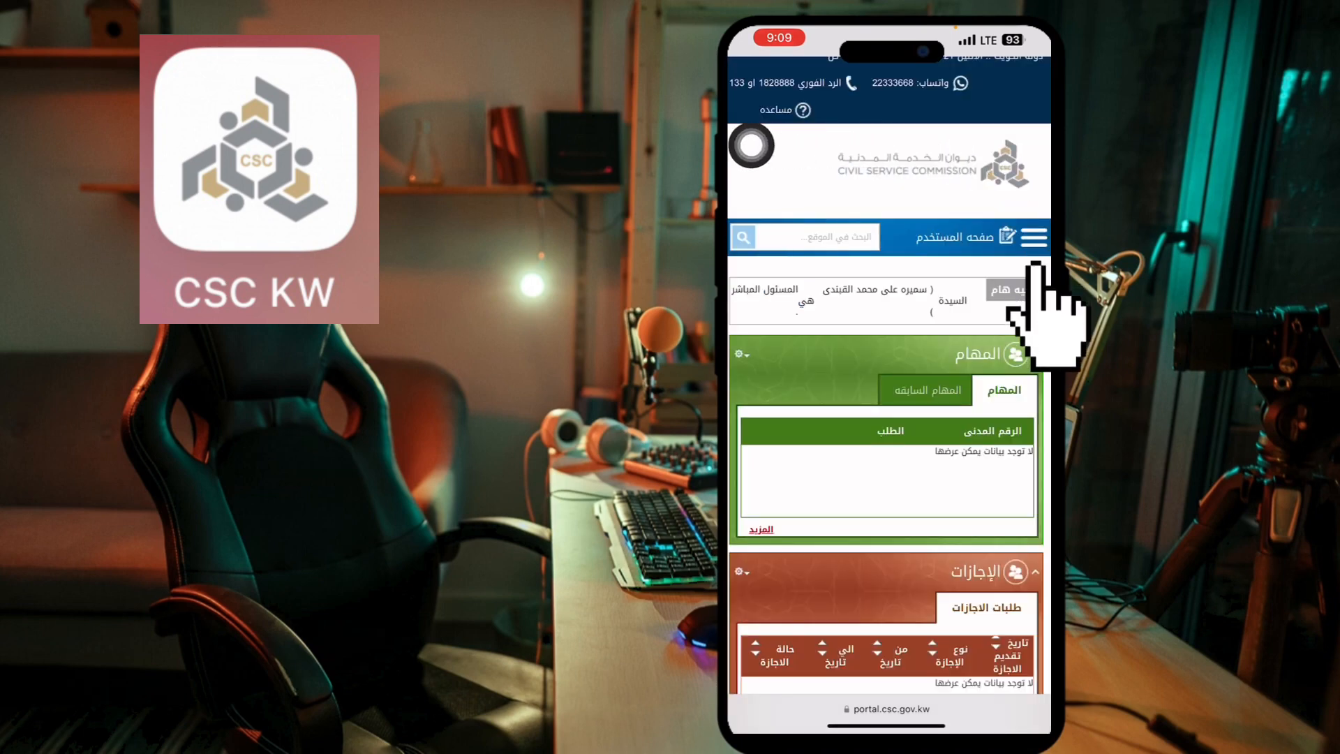
Open الملف الشخصي from the side menu and show the بيانات الوظيفه job data tab
left_click(1031, 237)
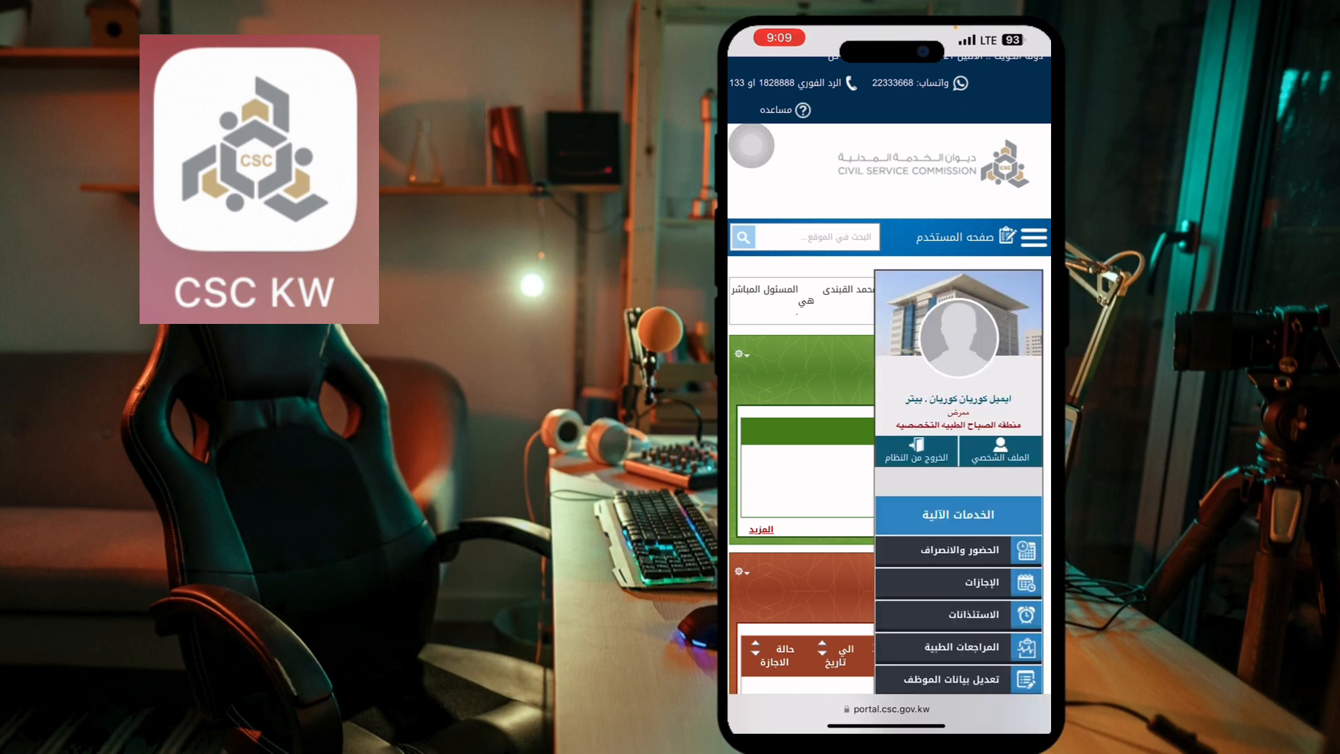
scroll("down", 3)
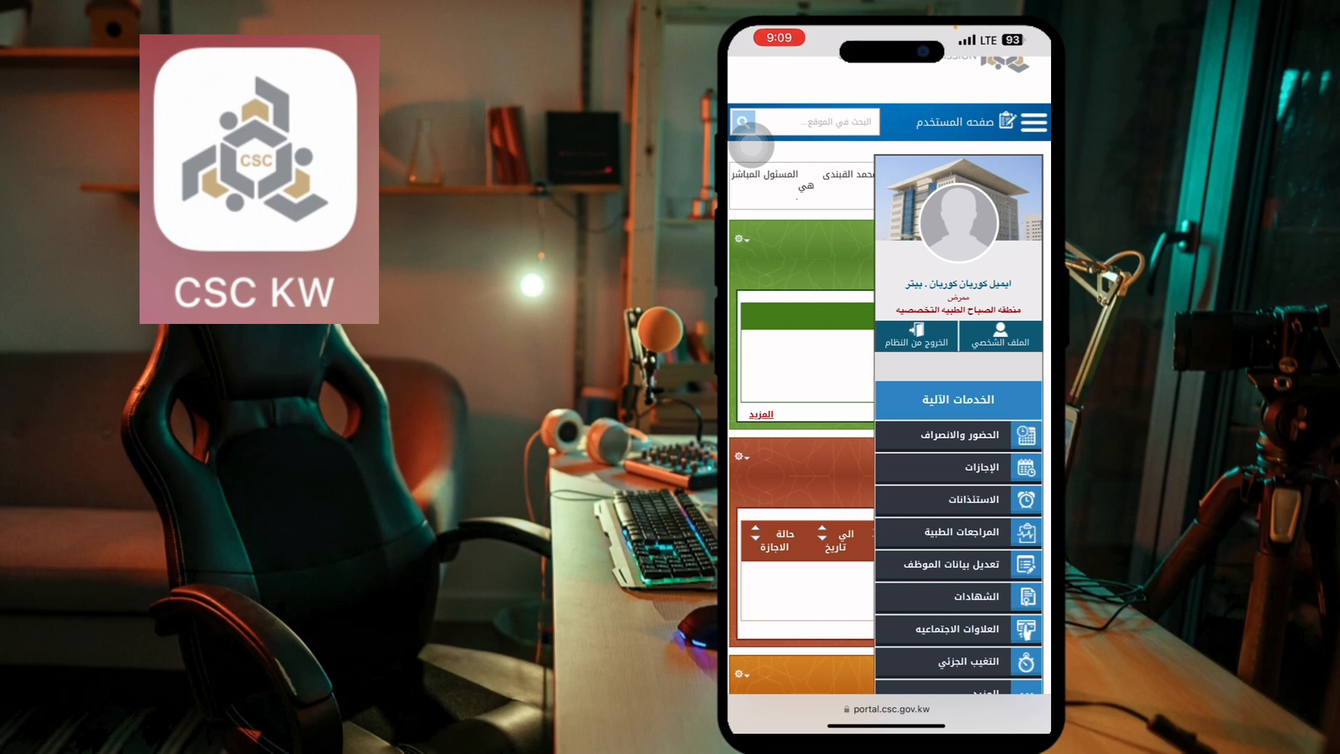
left_click(1005, 333)
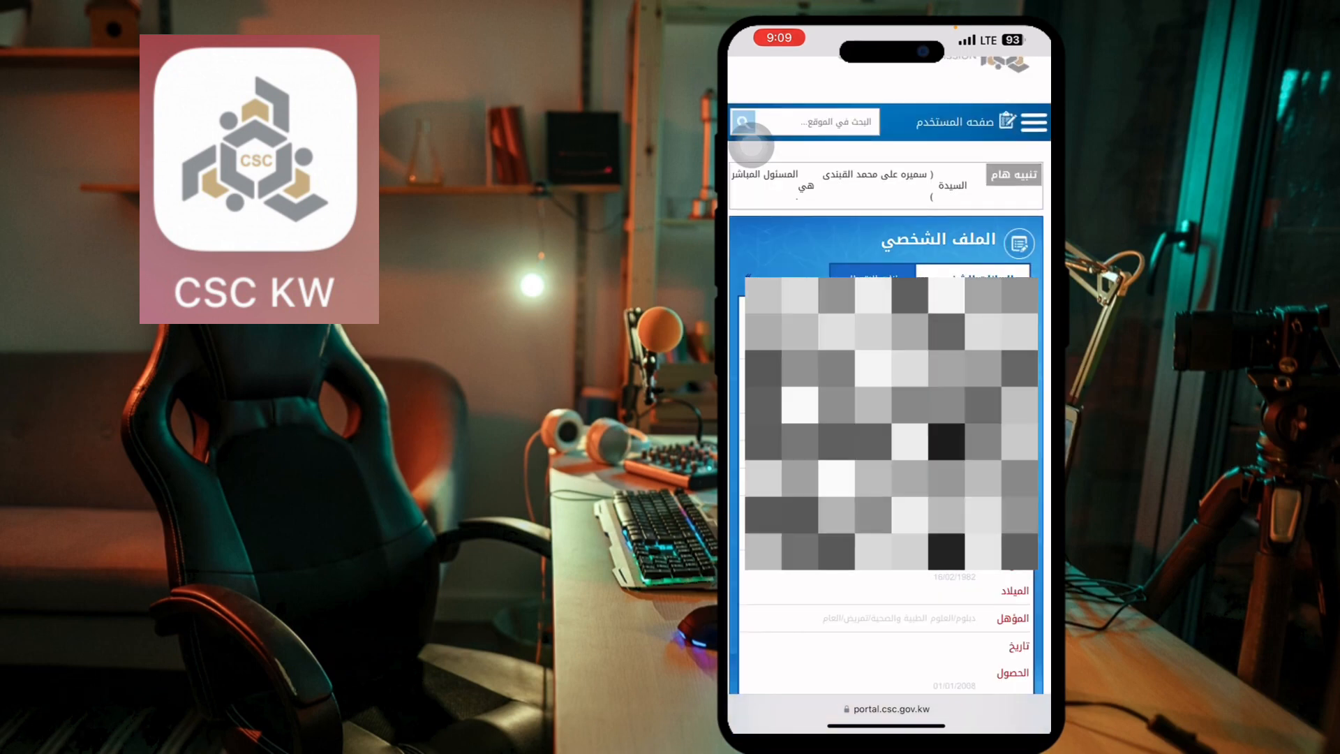
scroll("down", 3)
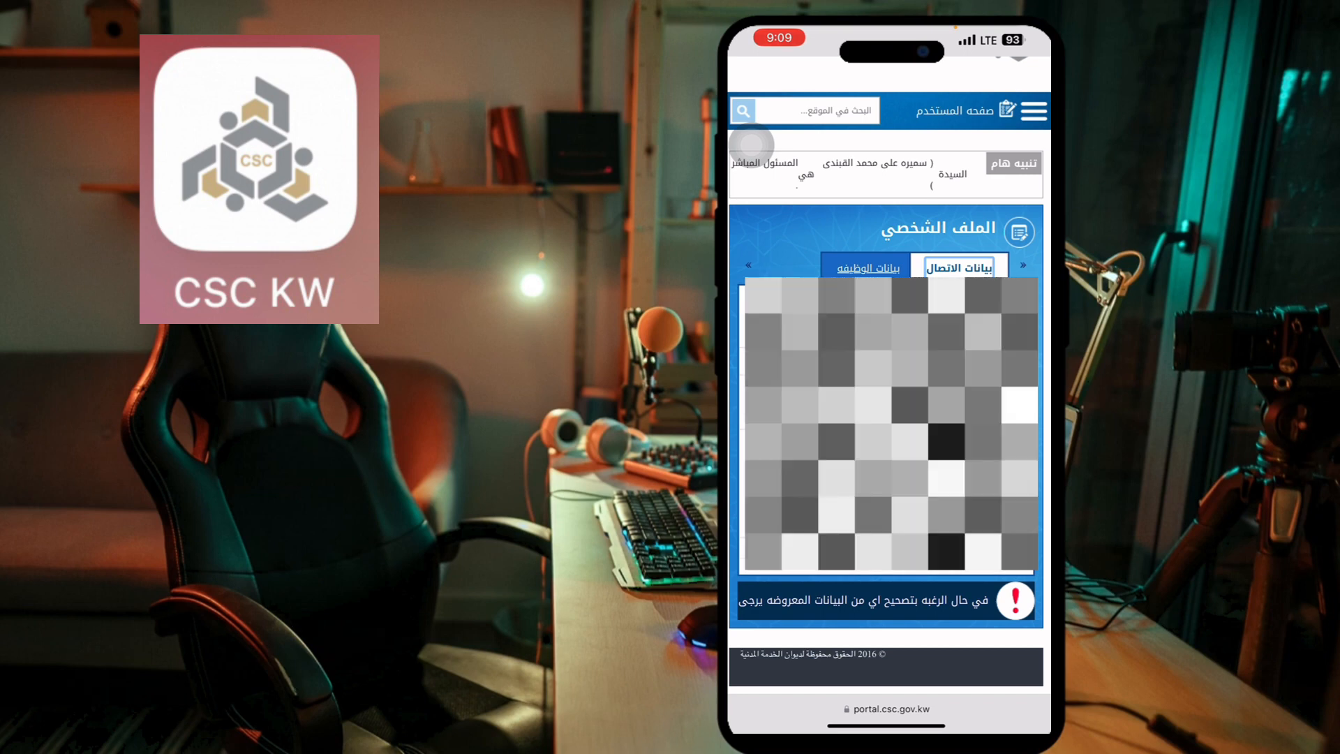
left_click(974, 265)
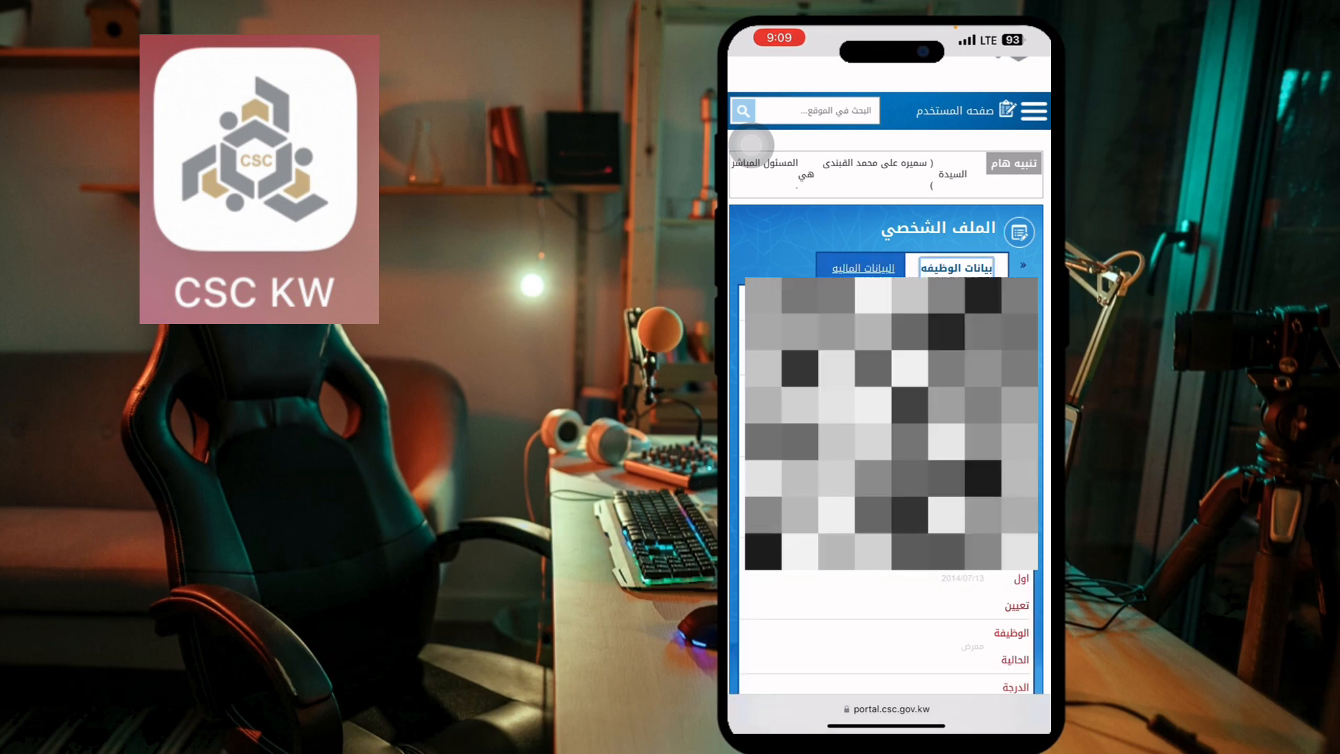